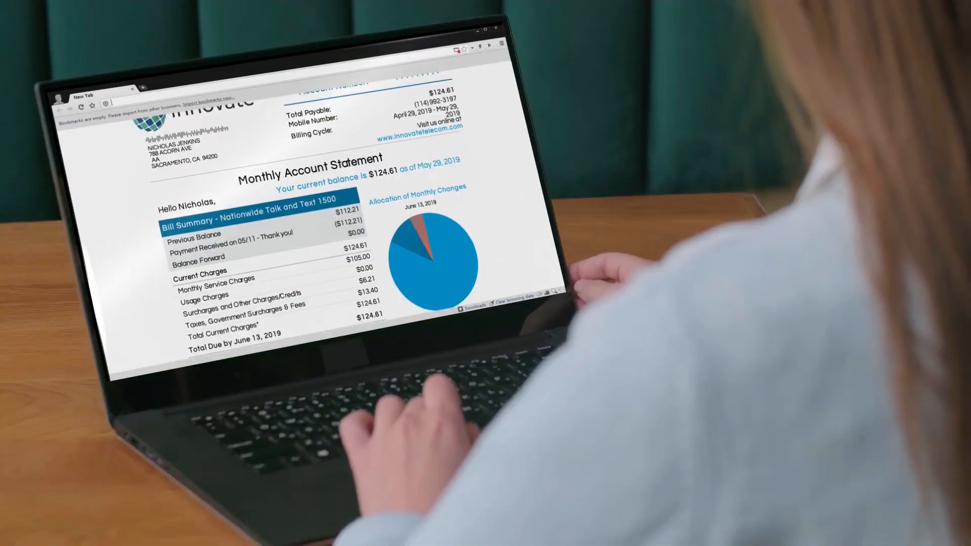
Sign in to the Explore workspace to reach the billing-issues search results with the Type filter tree.
{"action": "scroll", "scroll_direction": "down", "scroll_amount": 3}
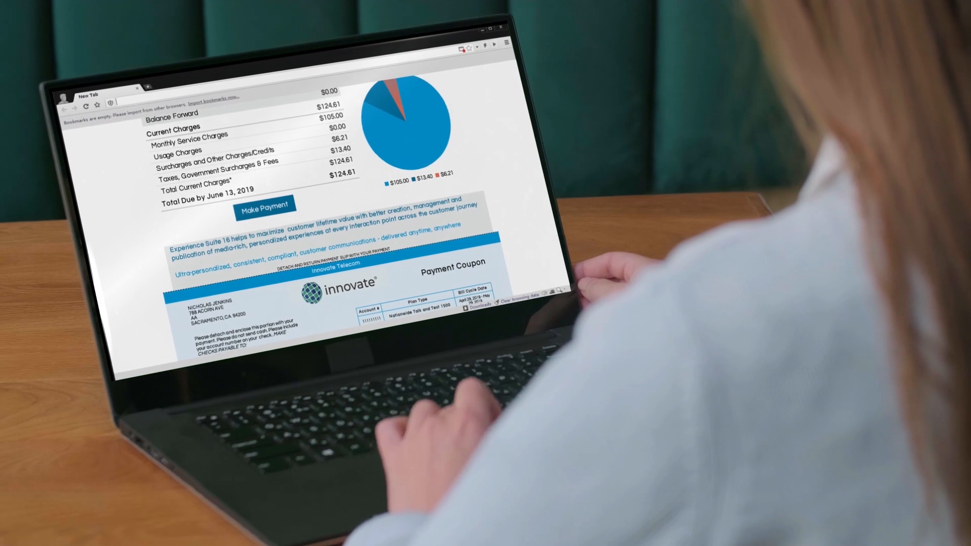
{"action": "scroll", "scroll_direction": "down", "scroll_amount": 3}
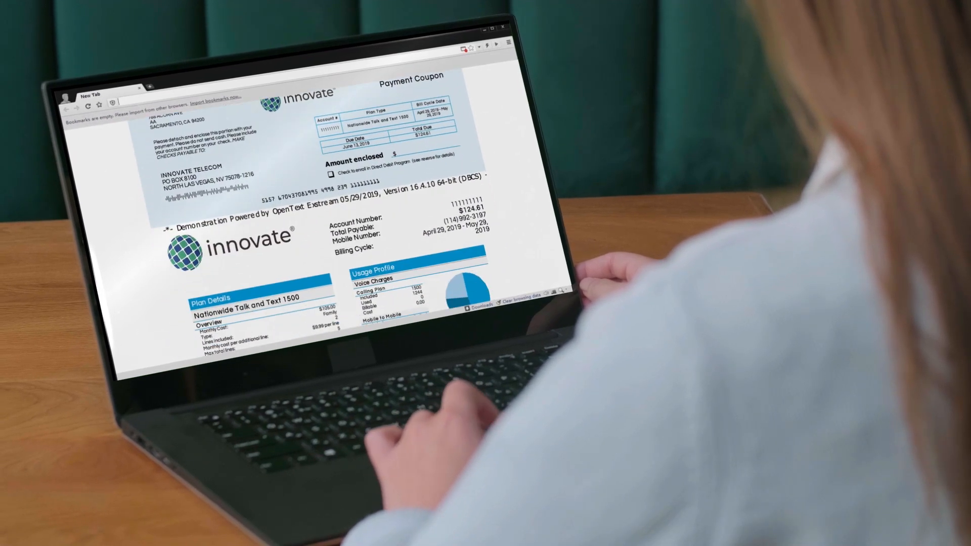
{"action": "scroll", "scroll_direction": "down", "scroll_amount": 3}
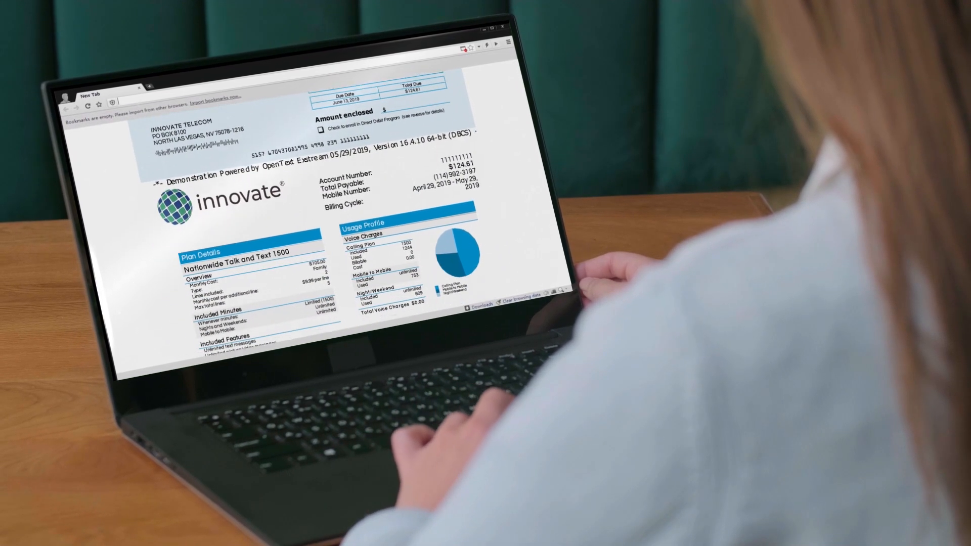
{"action": "scroll", "scroll_direction": "down", "scroll_amount": 3}
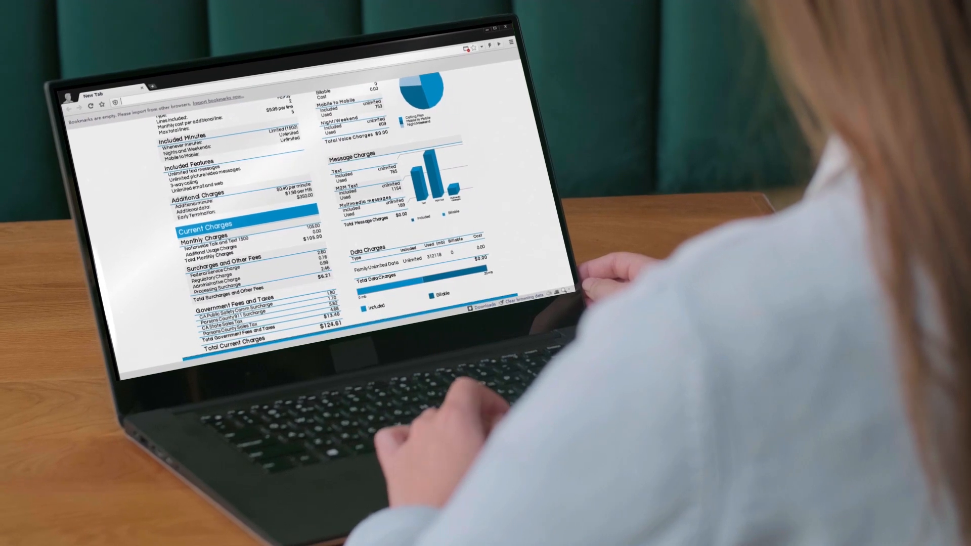
{"action": "scroll", "scroll_direction": "down", "scroll_amount": 3}
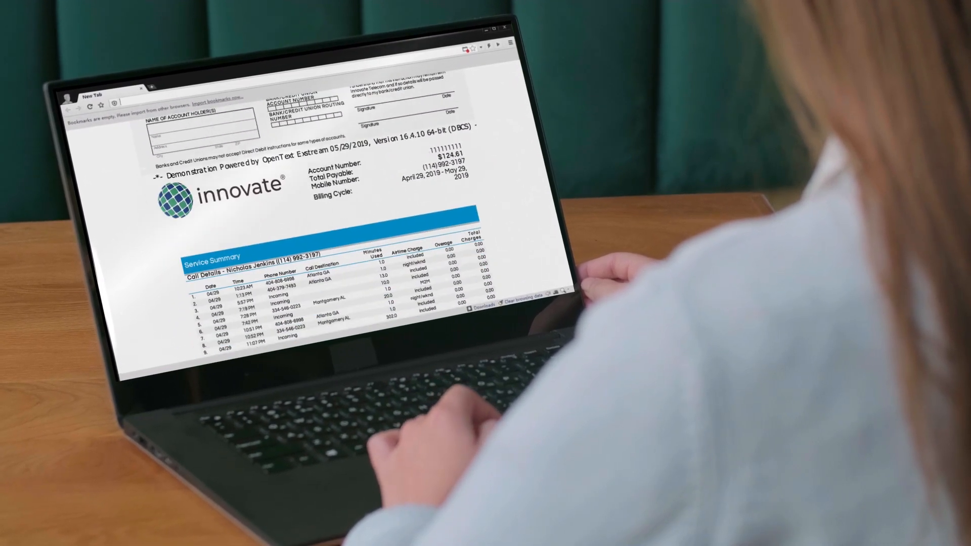
{"action": "scroll", "scroll_direction": "down", "scroll_amount": 3}
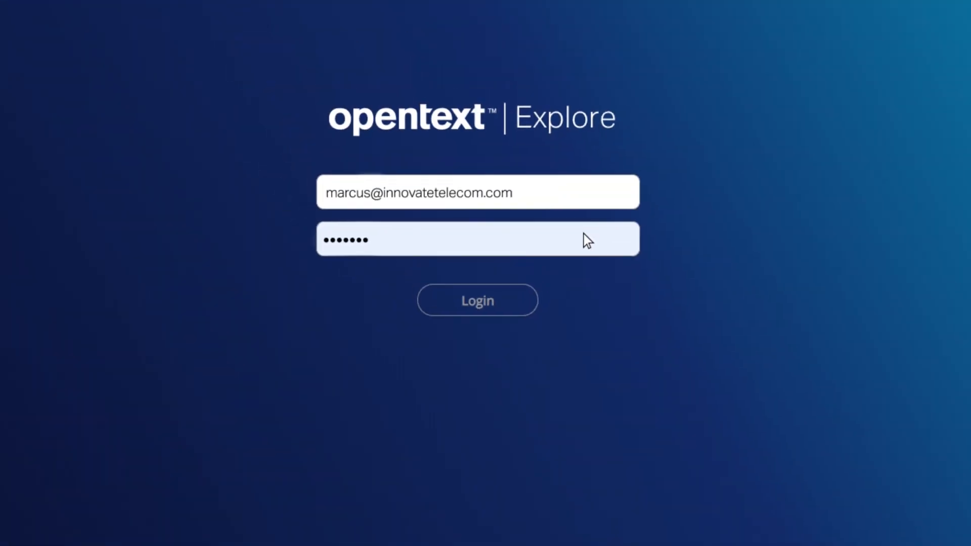
{"action": "left_click", "coordinate": [477, 299]}
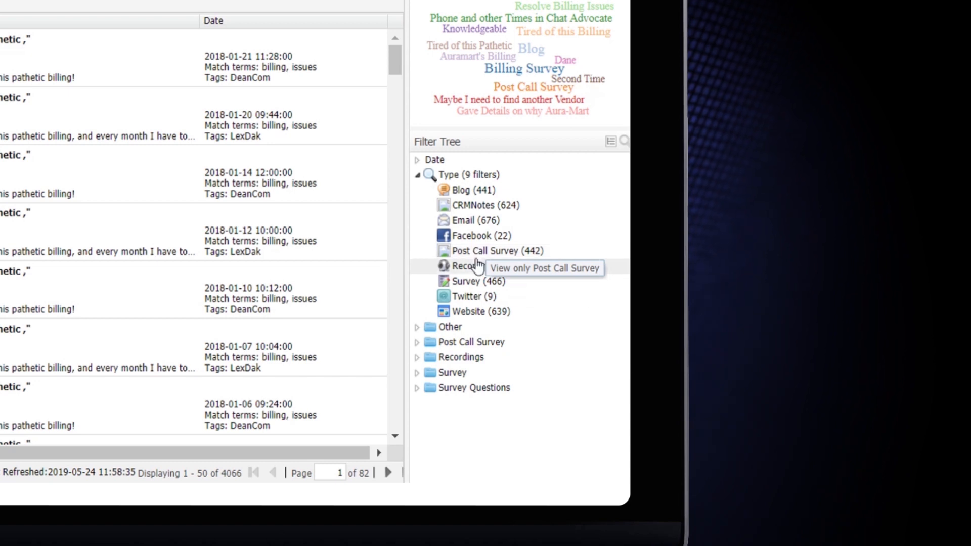
{"action": "mouse_move", "coordinate": [472, 297]}
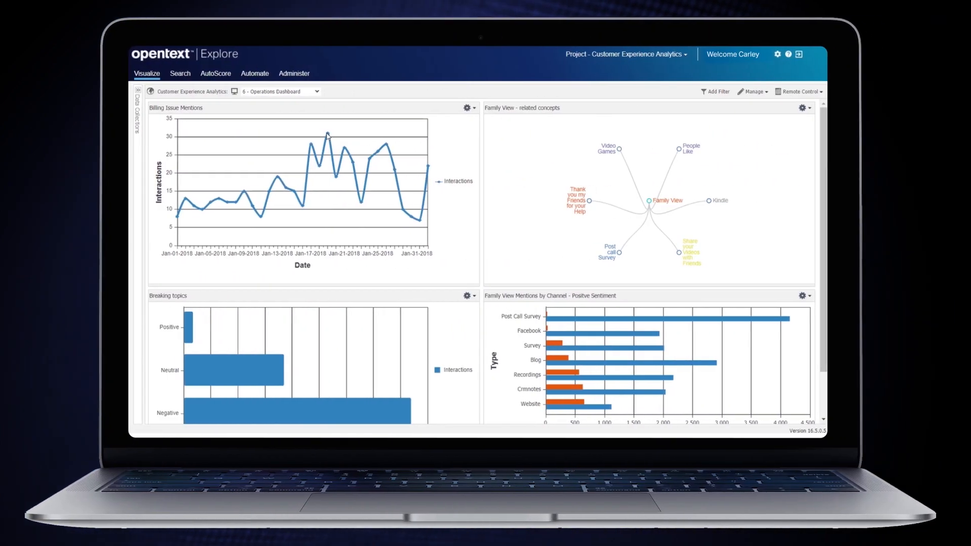
{"action": "mouse_move", "coordinate": [329, 140]}
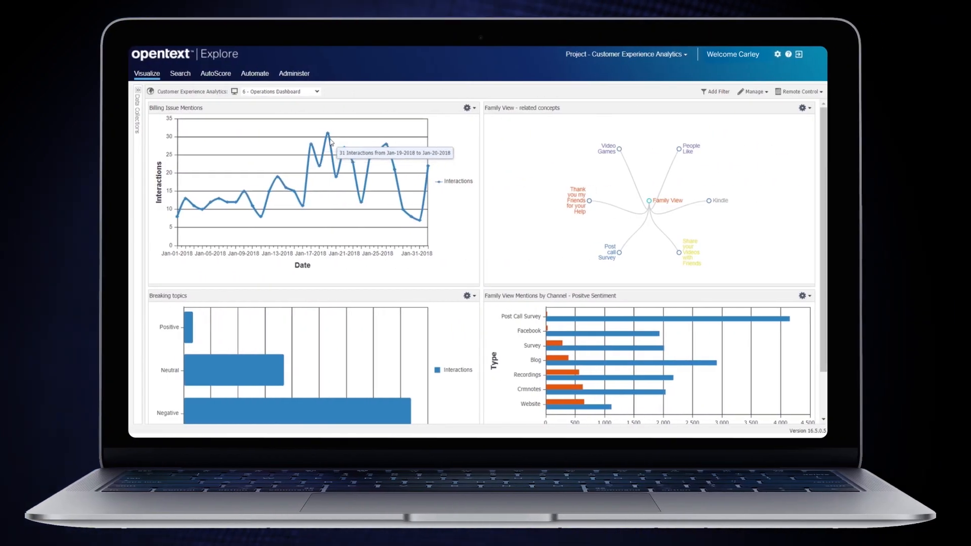
Check the interaction count behind the Jan-19 peak of the Billing Issue Mentions chart.
{"action": "left_click", "coordinate": [180, 73]}
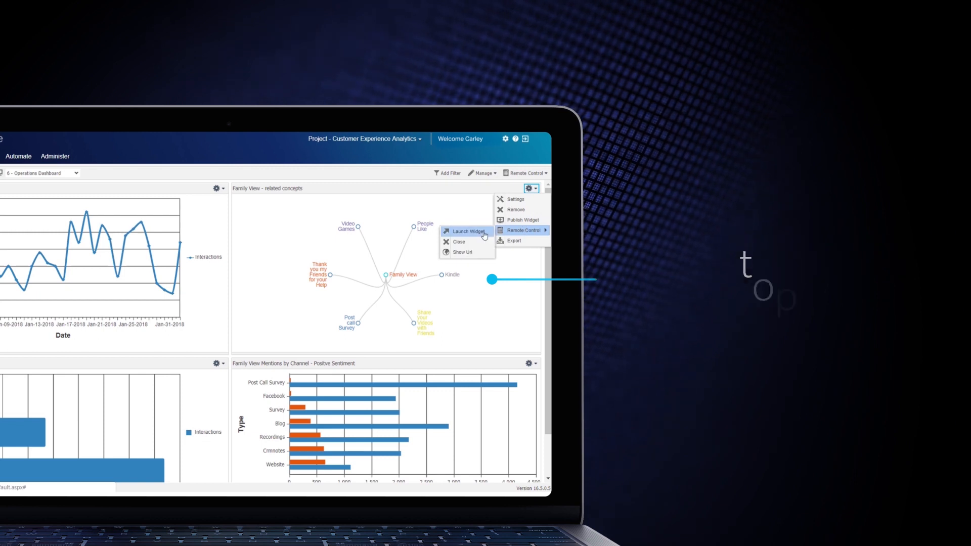
Launch the Family View related-concepts map full size, then close back to the dashboard.
{"action": "left_click", "coordinate": [467, 231]}
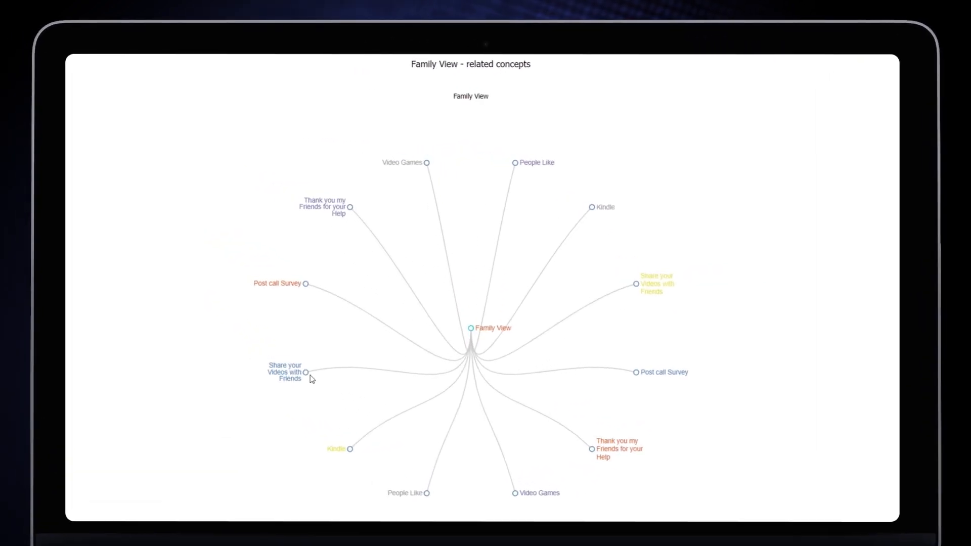
{"action": "left_click", "coordinate": [303, 372]}
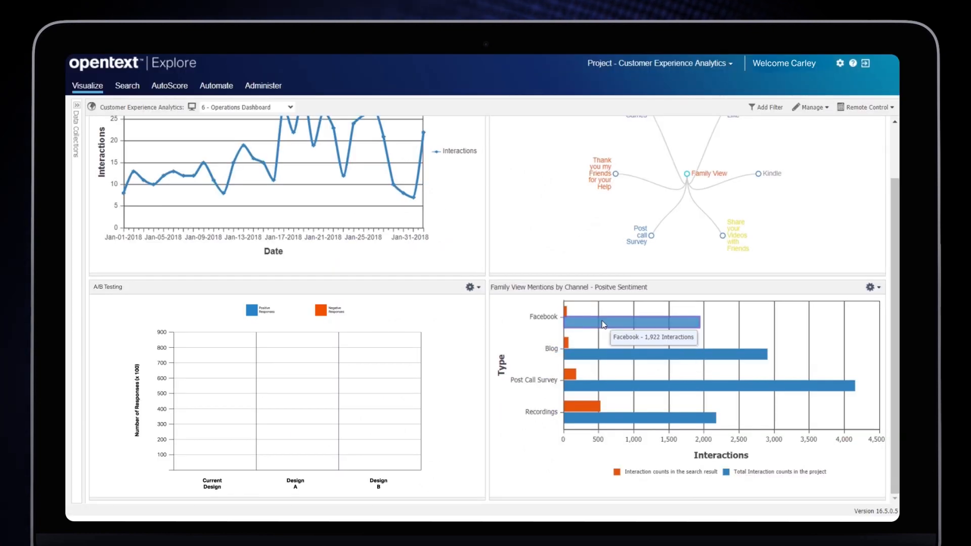
{"action": "mouse_move", "coordinate": [624, 367]}
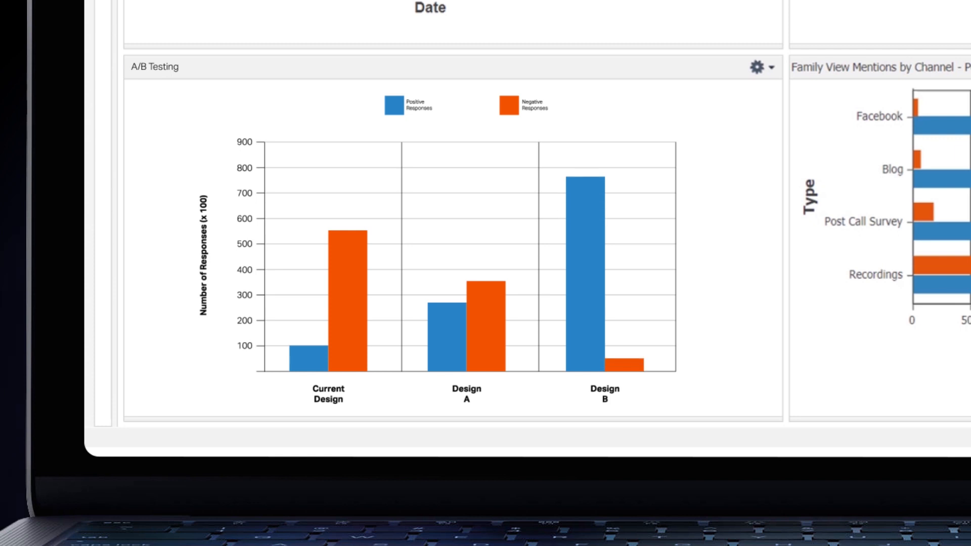
Bring the A/B Testing bar chart for Current Design, Design A and Design B fully into view.
{"action": "scroll", "scroll_direction": "down", "scroll_amount": 3}
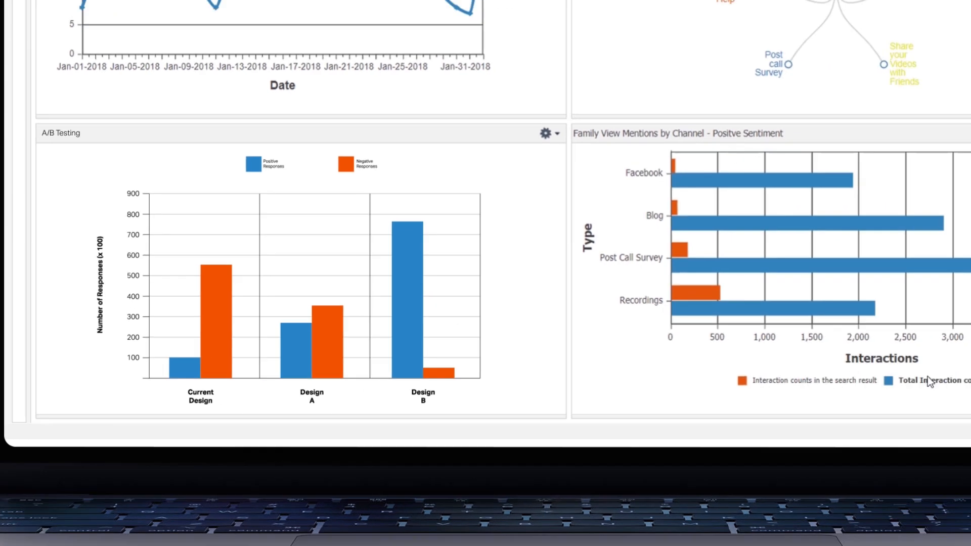